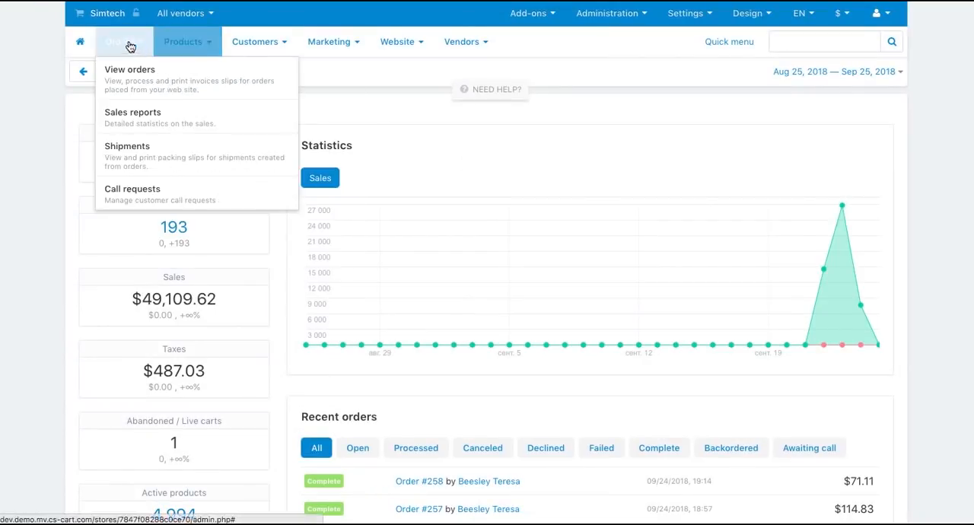
{"action": "mouse_move", "coordinate": [130, 77]}
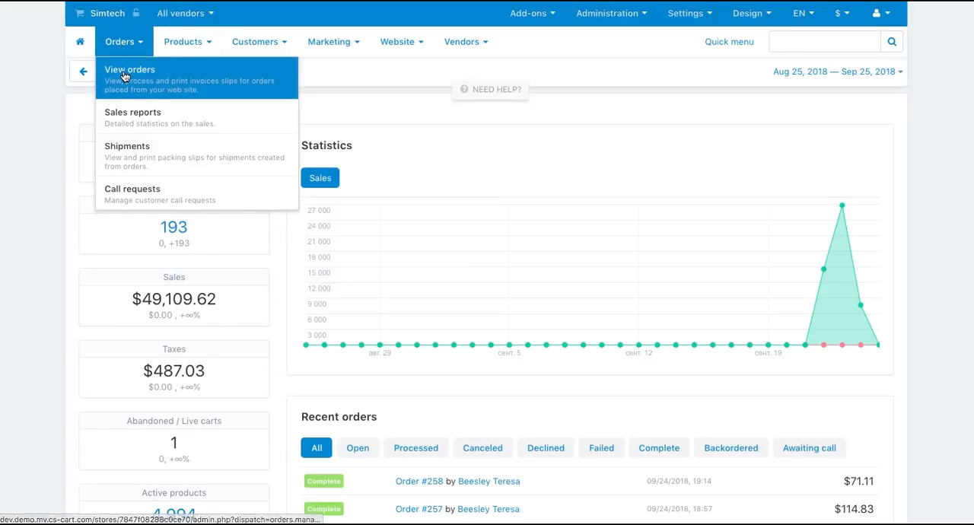
- View all orders, peek at order #258's status choices without changing it, and scan down the list
{"action": "left_click", "coordinate": [130, 70]}
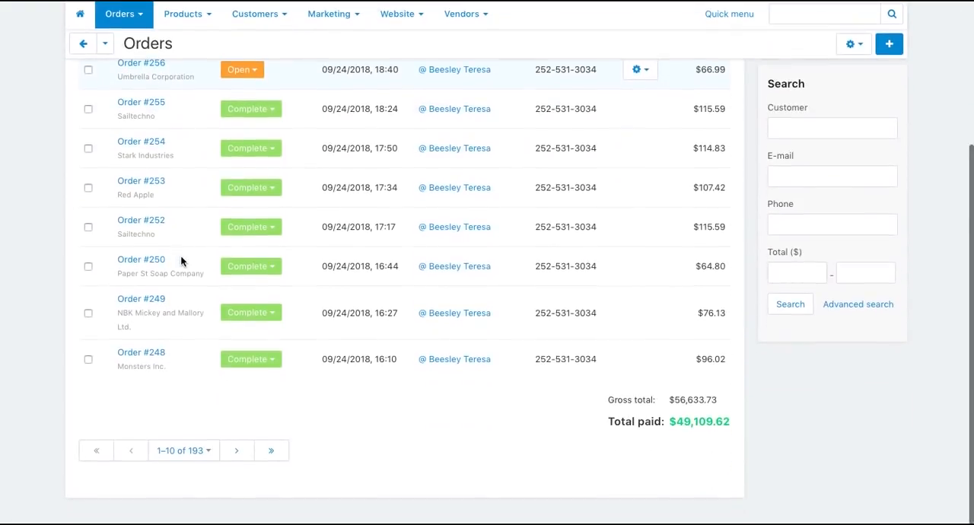
{"action": "left_click", "coordinate": [250, 188]}
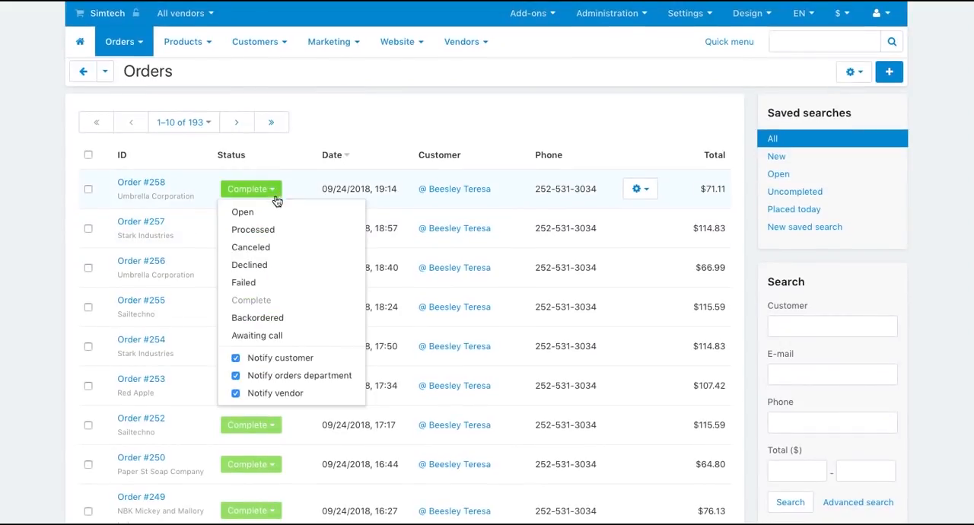
{"action": "left_click", "coordinate": [242, 211]}
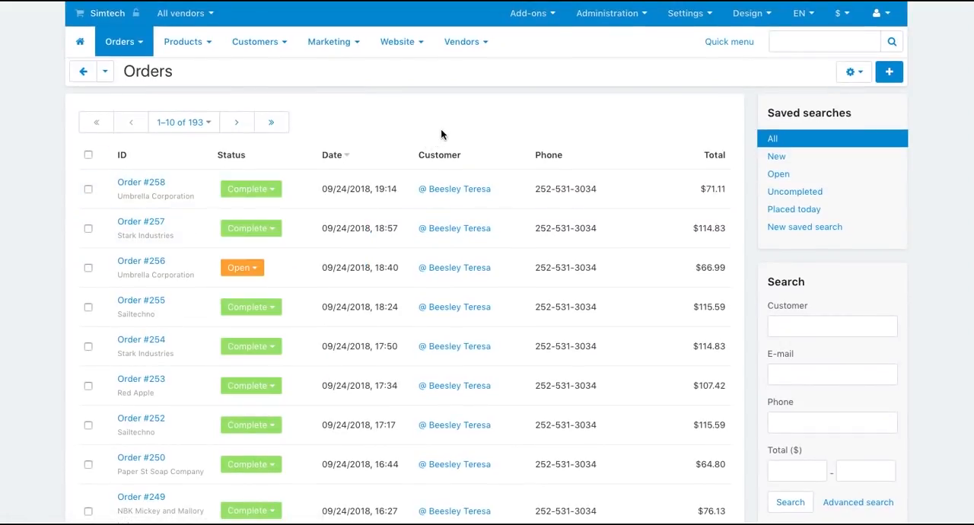
{"action": "mouse_move", "coordinate": [455, 173]}
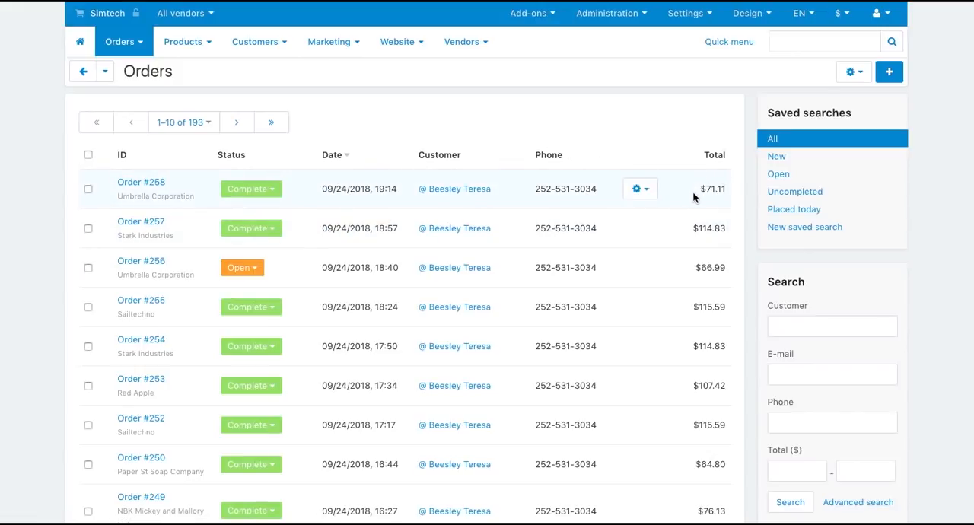
{"action": "scroll", "scroll_direction": "down", "scroll_amount": 3}
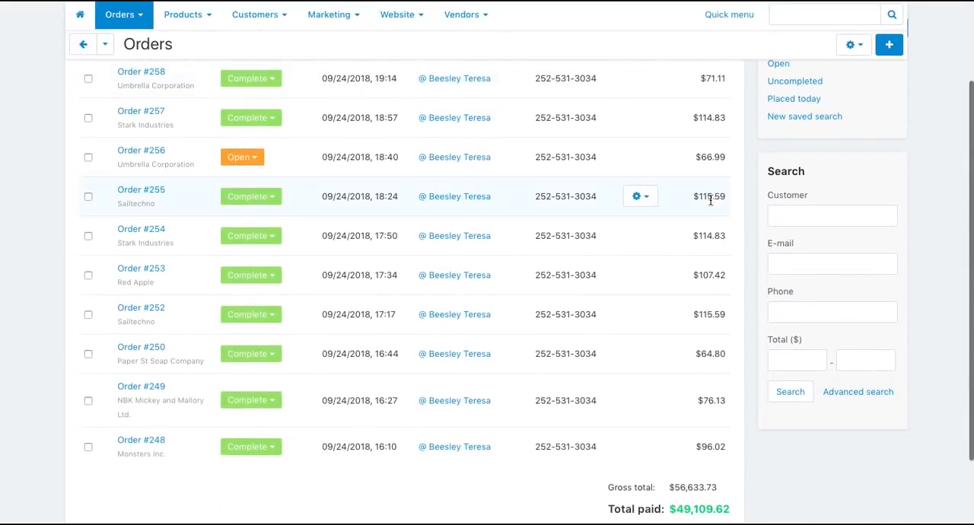
{"action": "mouse_move", "coordinate": [864, 408]}
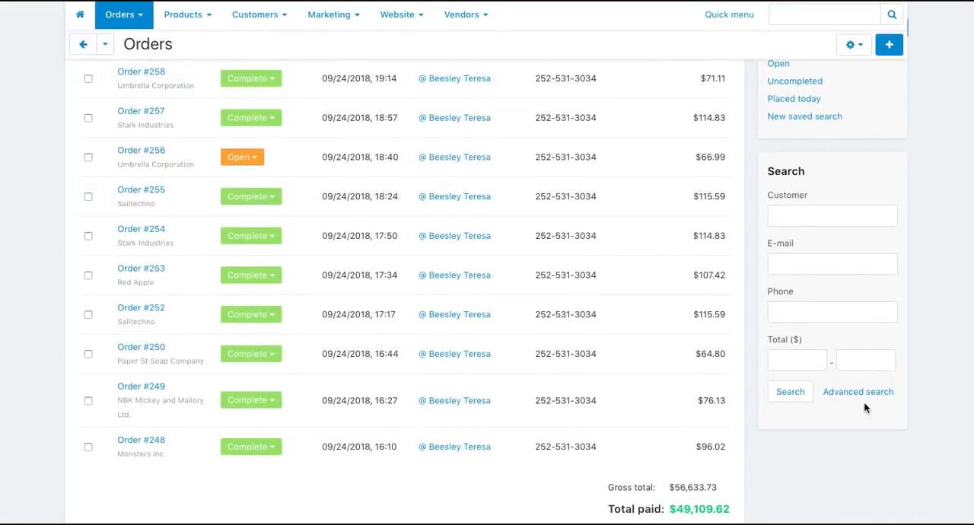
- Dismiss the Advanced search form and apply the Uncompleted saved search to the orders list
{"action": "left_click", "coordinate": [858, 393]}
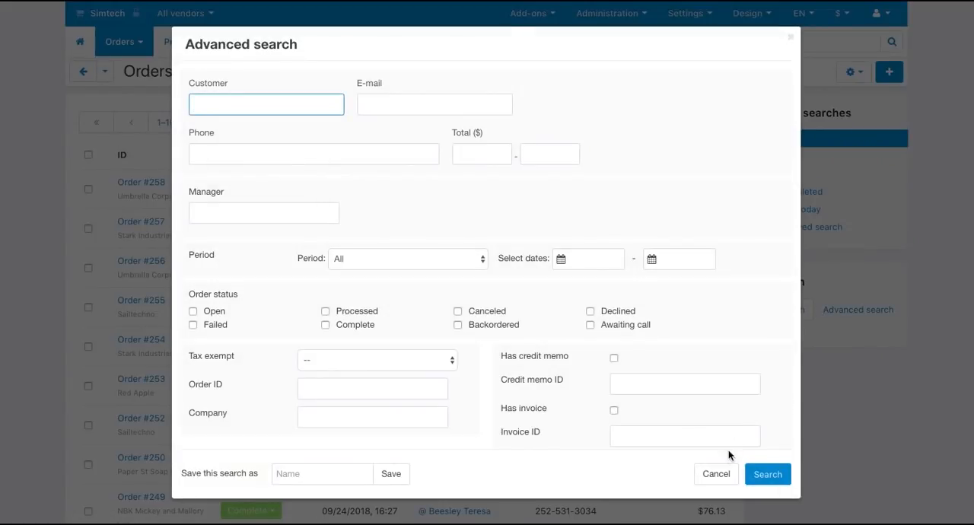
{"action": "left_click", "coordinate": [716, 474]}
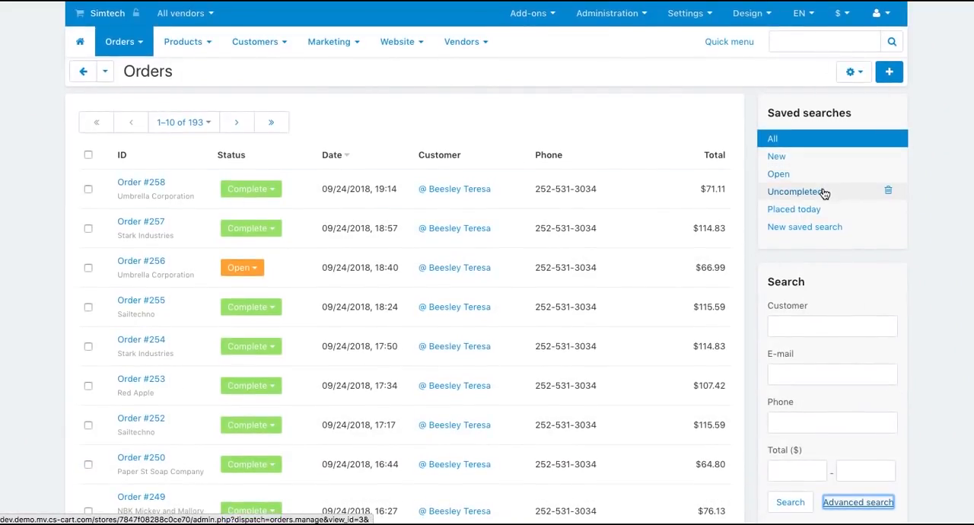
{"action": "left_click", "coordinate": [795, 190]}
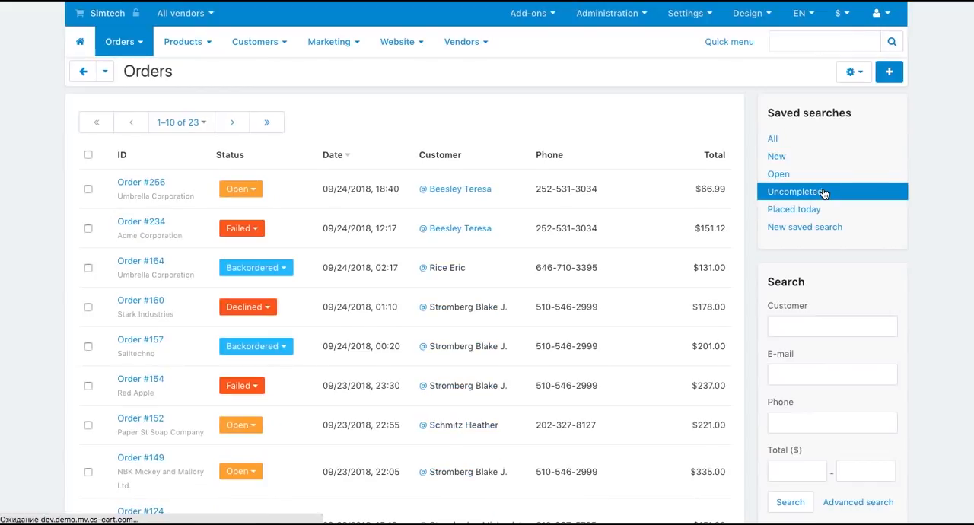
{"action": "mouse_move", "coordinate": [889, 71]}
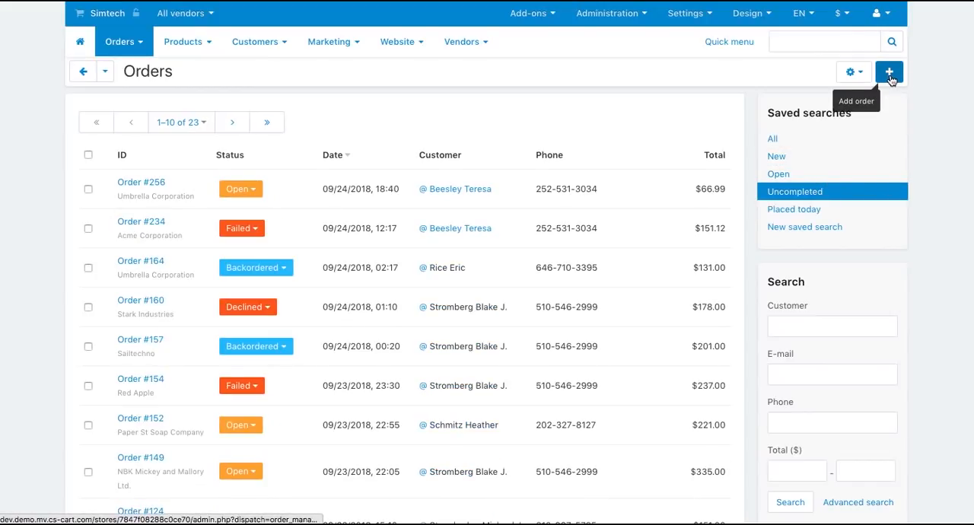
{"action": "left_click", "coordinate": [889, 70]}
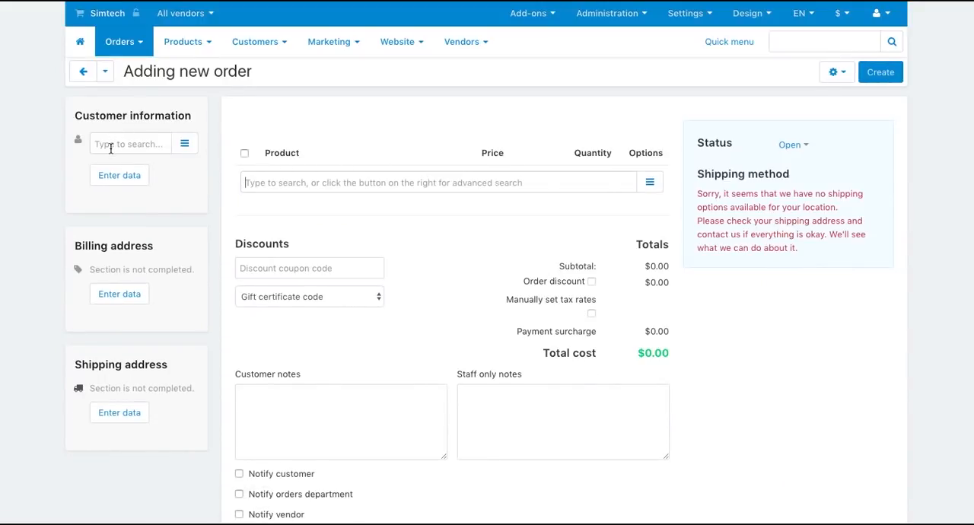
{"action": "left_click", "coordinate": [129, 144]}
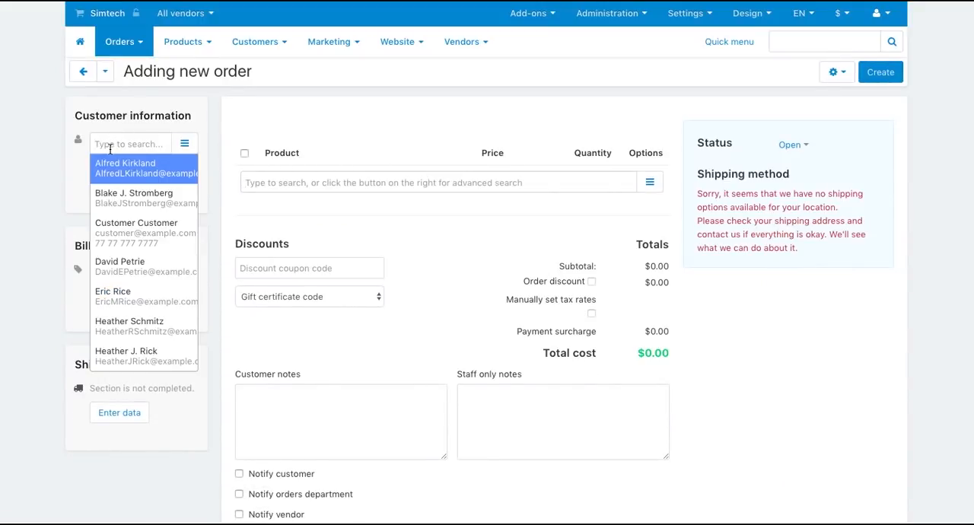
{"action": "type", "text": "will"}
{"action": "left_click", "coordinate": [439, 183]}
{"action": "type", "text": "t"}
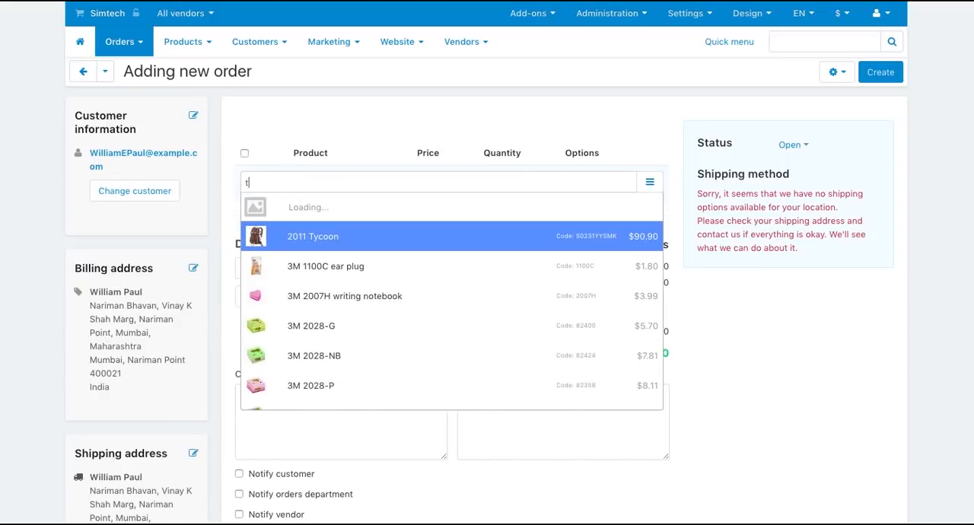
{"action": "left_click", "coordinate": [312, 236]}
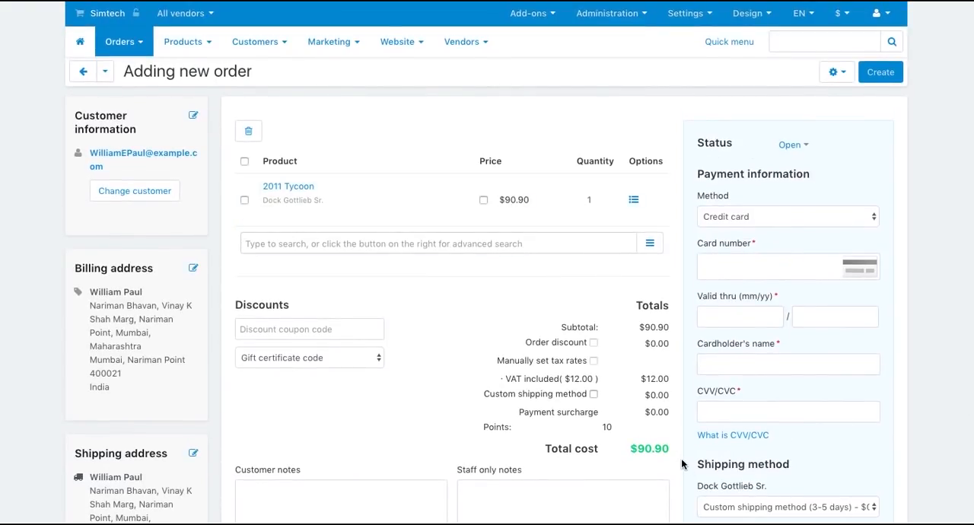
{"action": "left_click", "coordinate": [793, 144]}
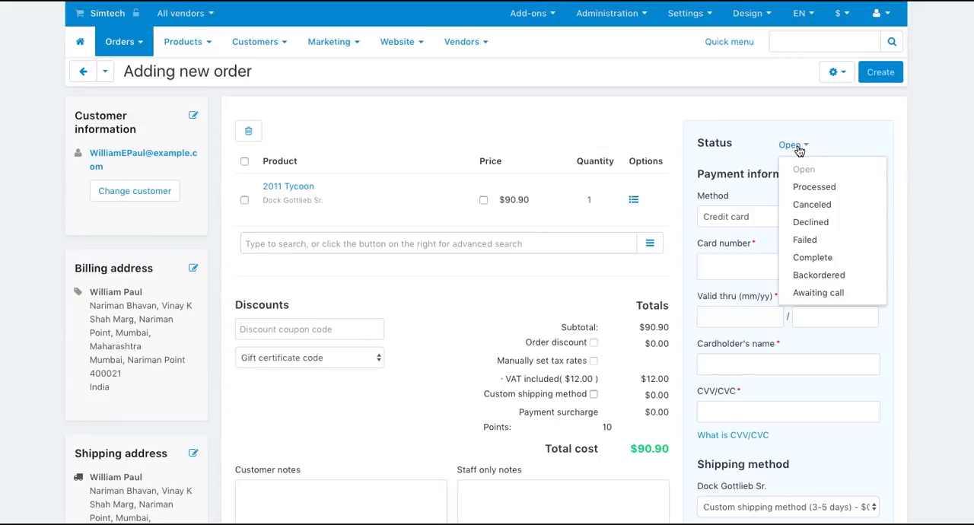
{"action": "left_click", "coordinate": [815, 187]}
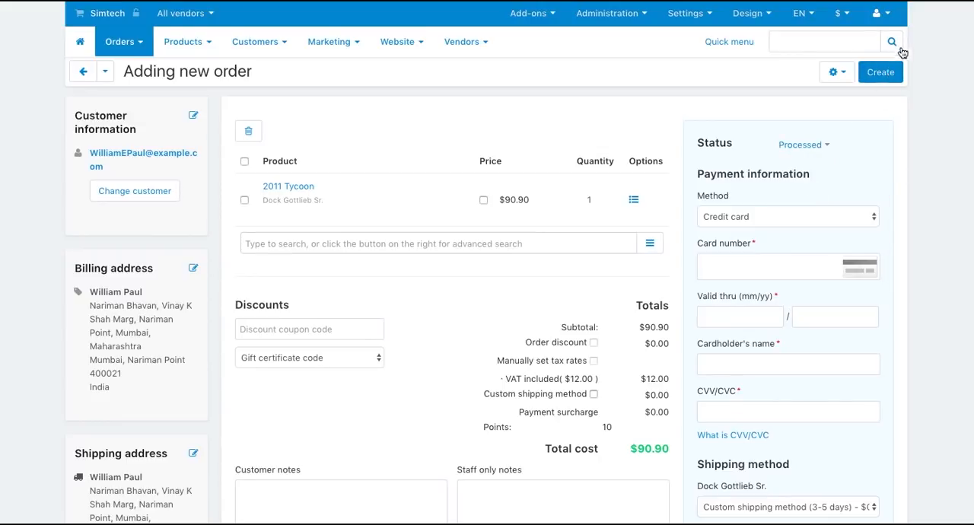
{"action": "mouse_move", "coordinate": [608, 47]}
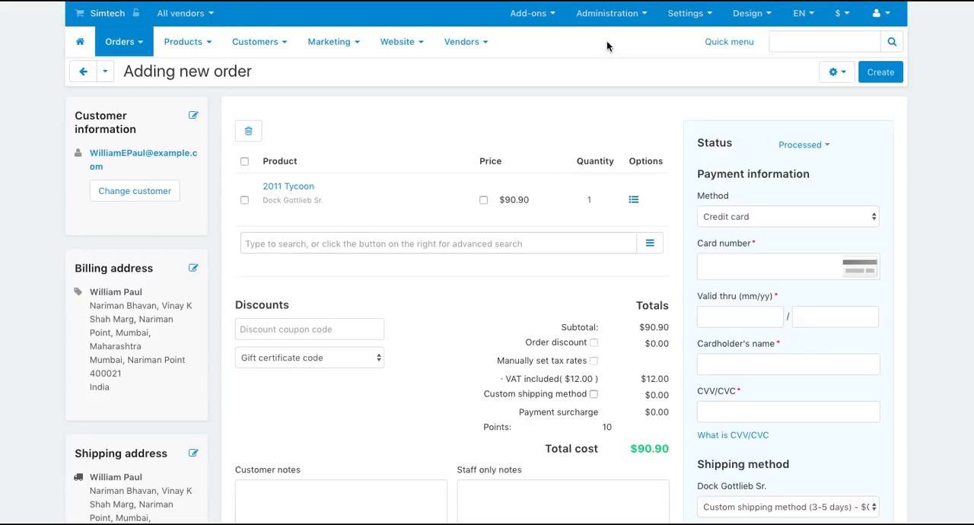
- In Order statuses, move Open below Canceled and Complete above Failed, then begin adding a status
{"action": "left_click", "coordinate": [607, 12]}
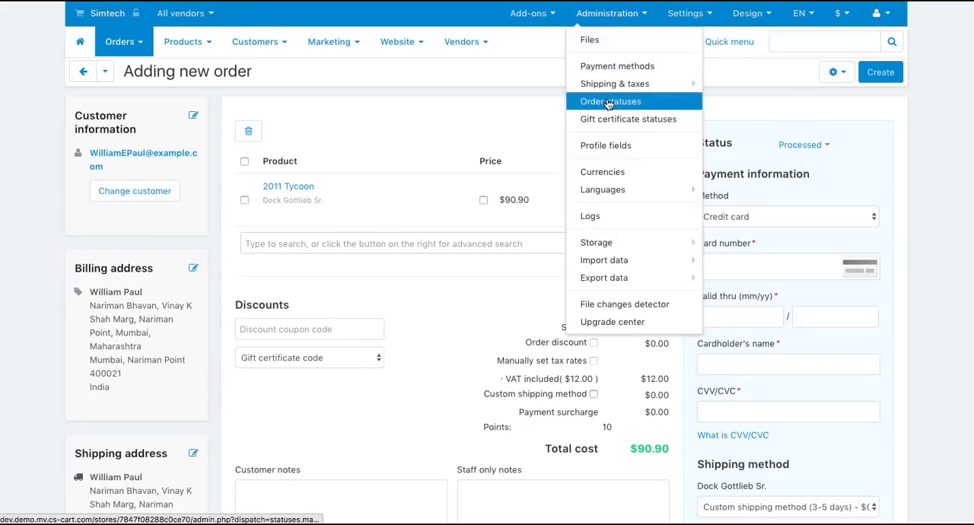
{"action": "left_click", "coordinate": [611, 100]}
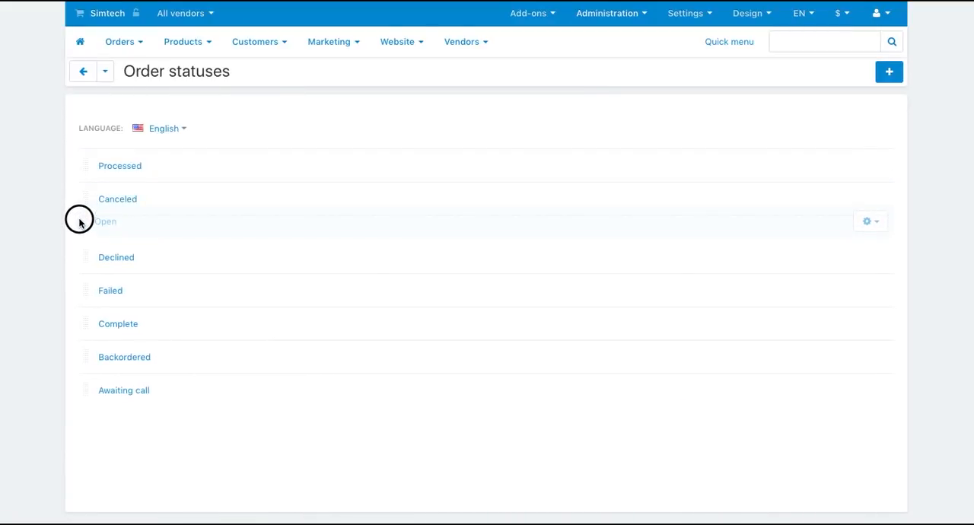
{"action": "left_click_drag", "start_coordinate": [79, 220], "coordinate": [85, 333]}
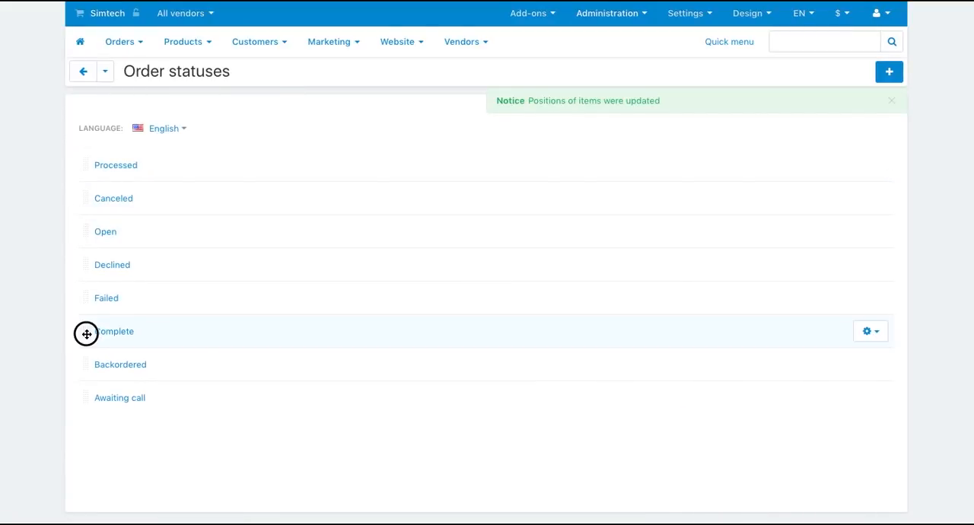
{"action": "left_click_drag", "start_coordinate": [86, 332], "coordinate": [114, 298]}
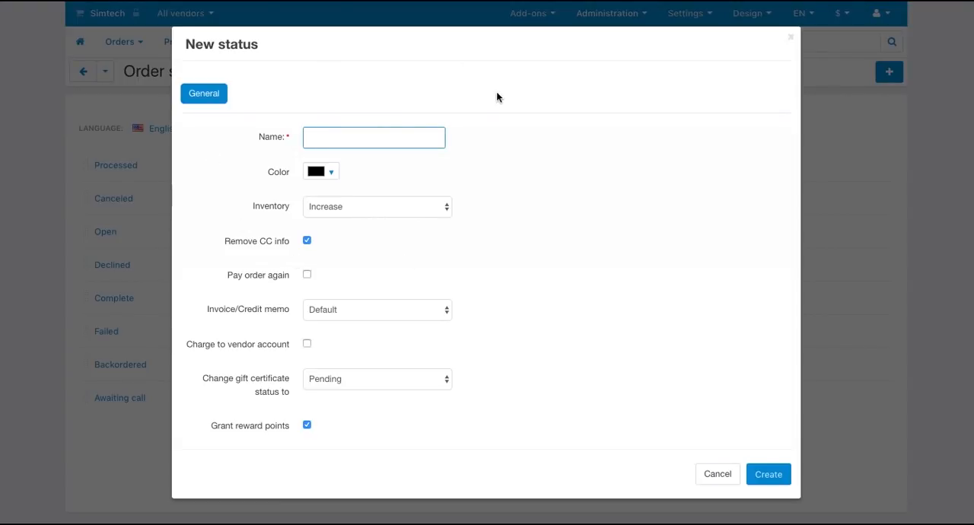
{"action": "left_click", "coordinate": [718, 475]}
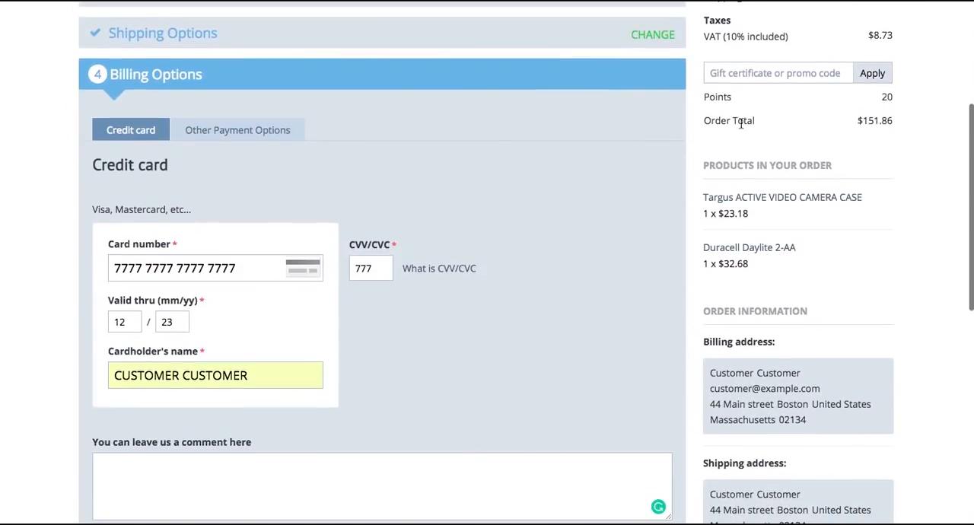
- Accept the terms and submit the $151.86 storefront order to reach the confirmation page
{"action": "left_click", "coordinate": [149, 444]}
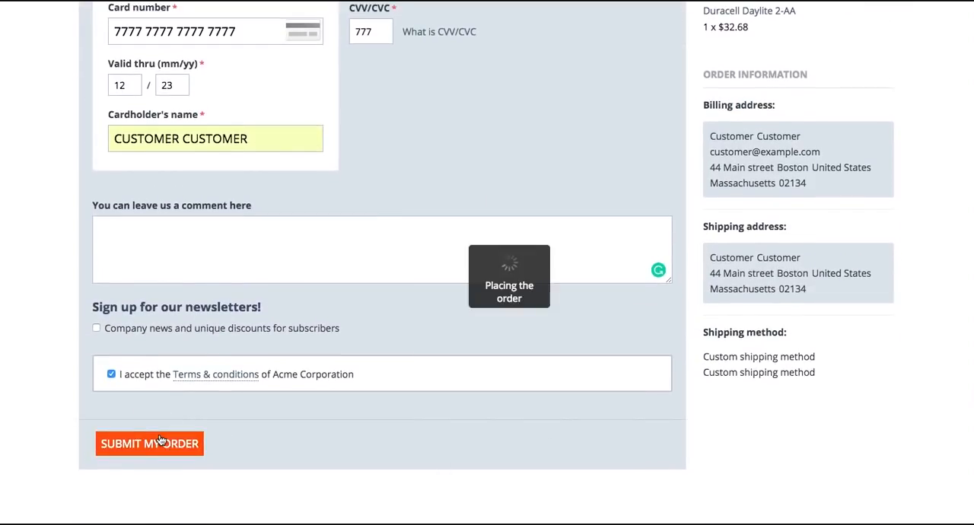
{"action": "left_click", "coordinate": [151, 443]}
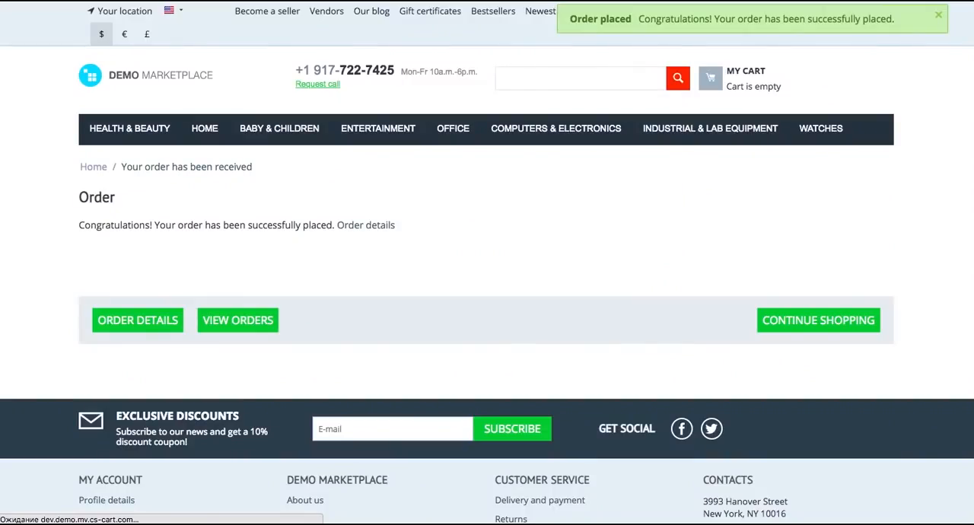